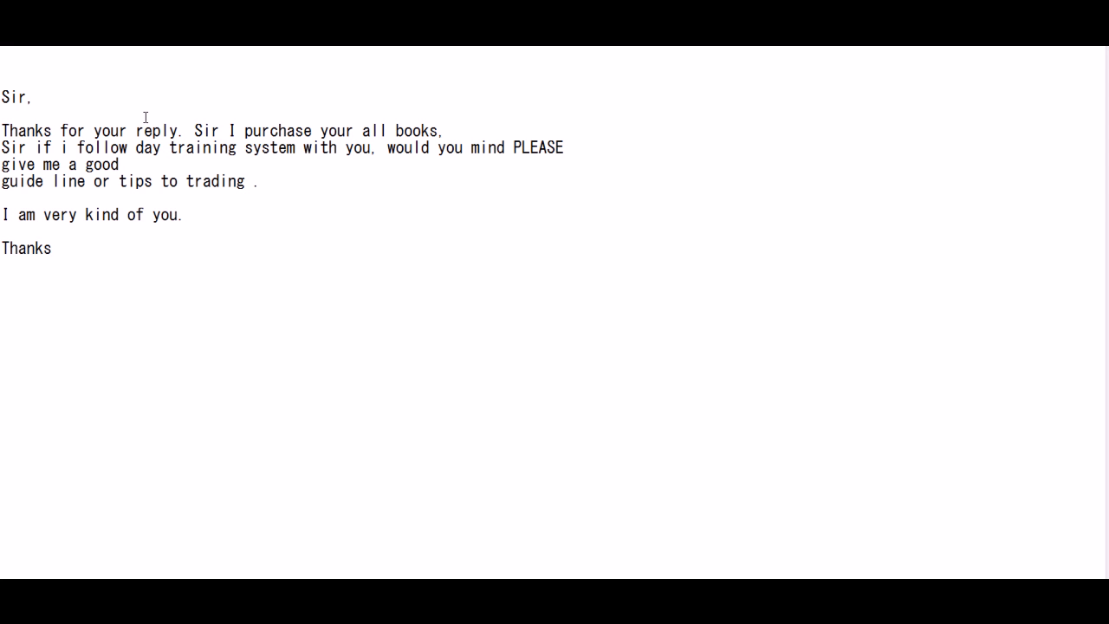
mouse_move(242, 152)
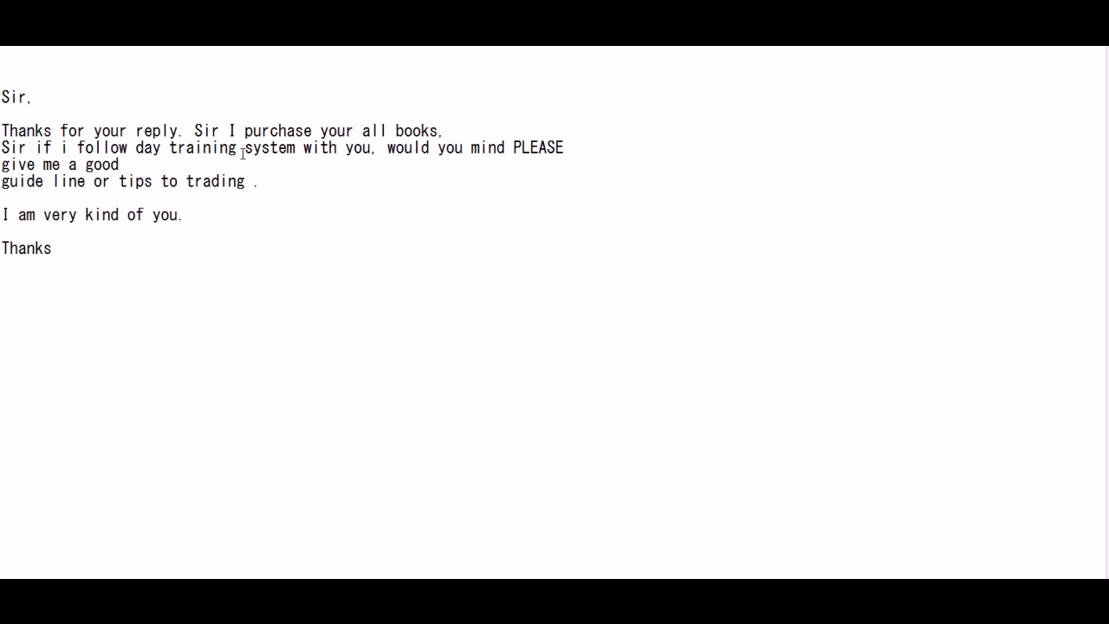
mouse_move(273, 221)
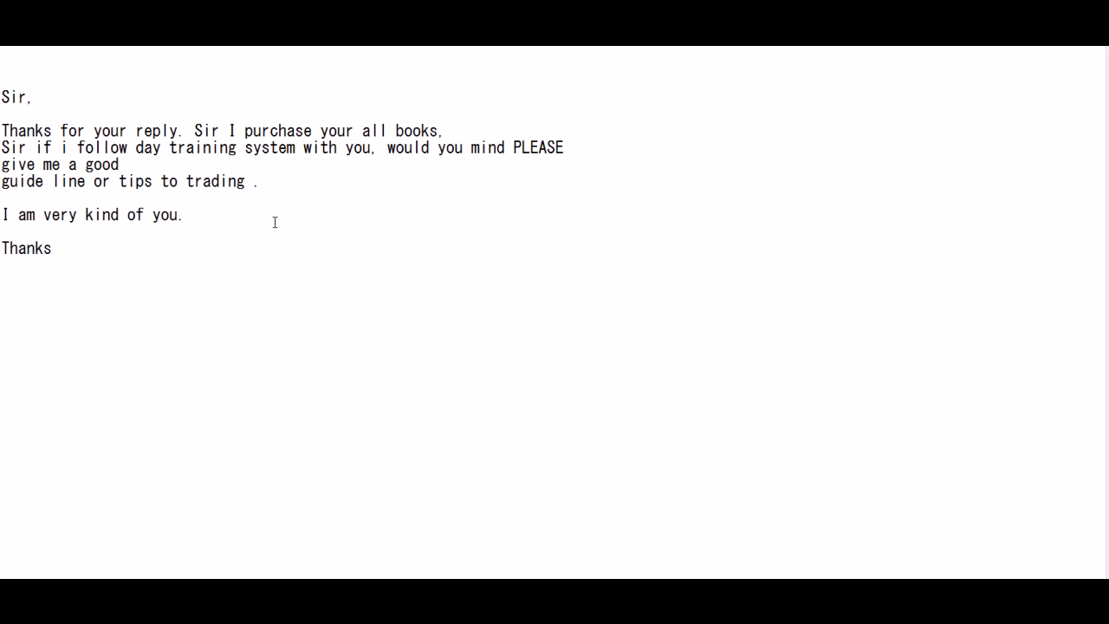
mouse_move(263, 168)
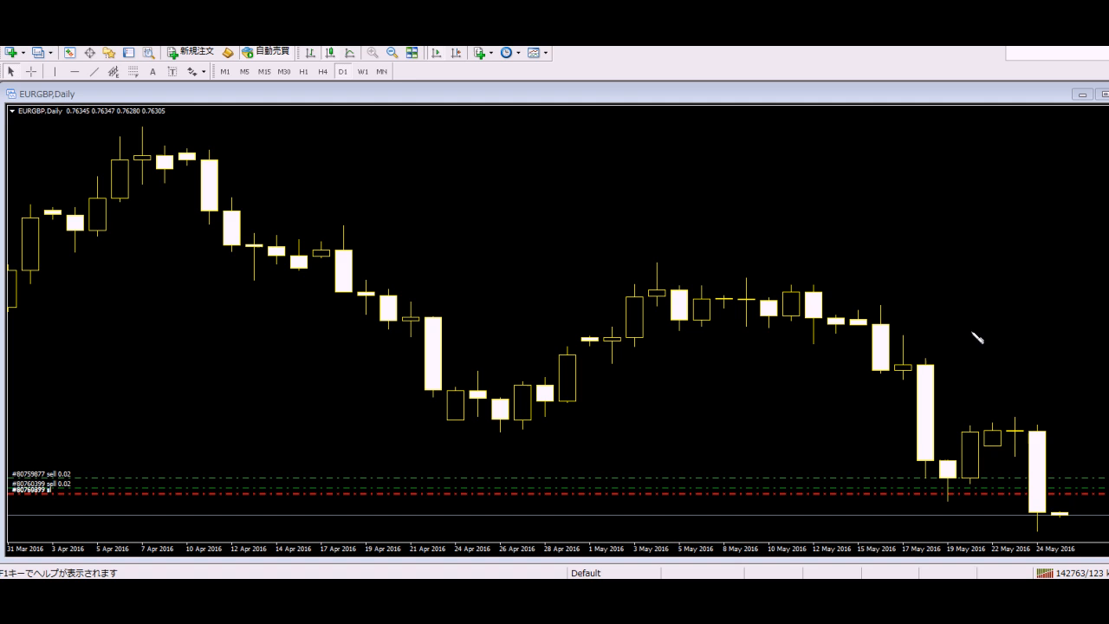
mouse_move(970, 303)
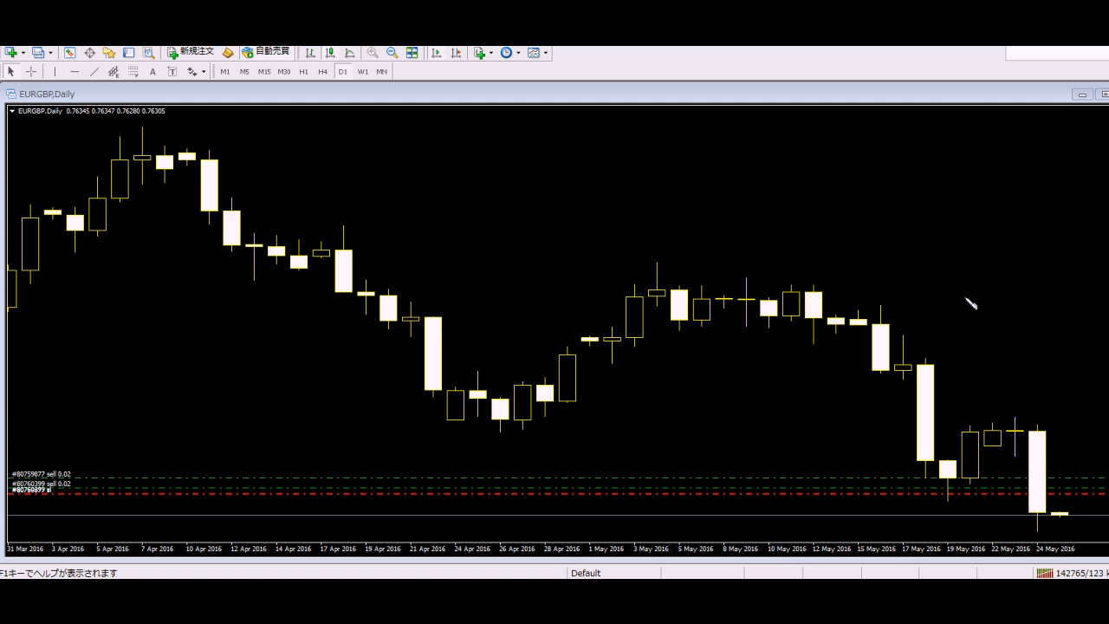
mouse_move(946, 313)
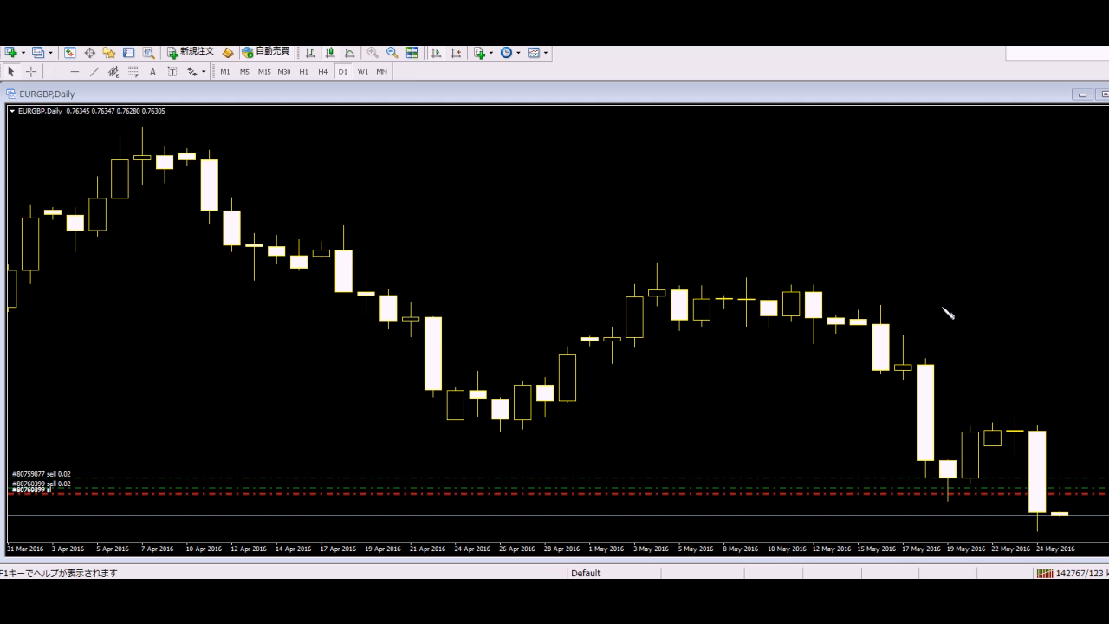
mouse_move(937, 502)
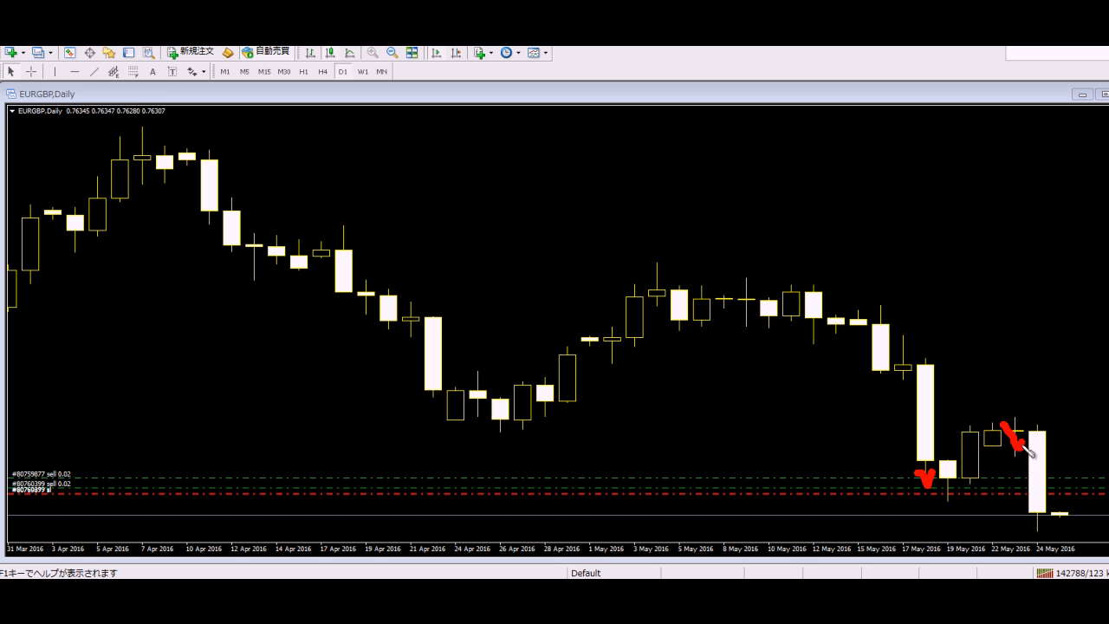
Lower the sell order's stop-loss line to just above the recent daily candle highs
left_click_drag(1008, 430, 1039, 520)
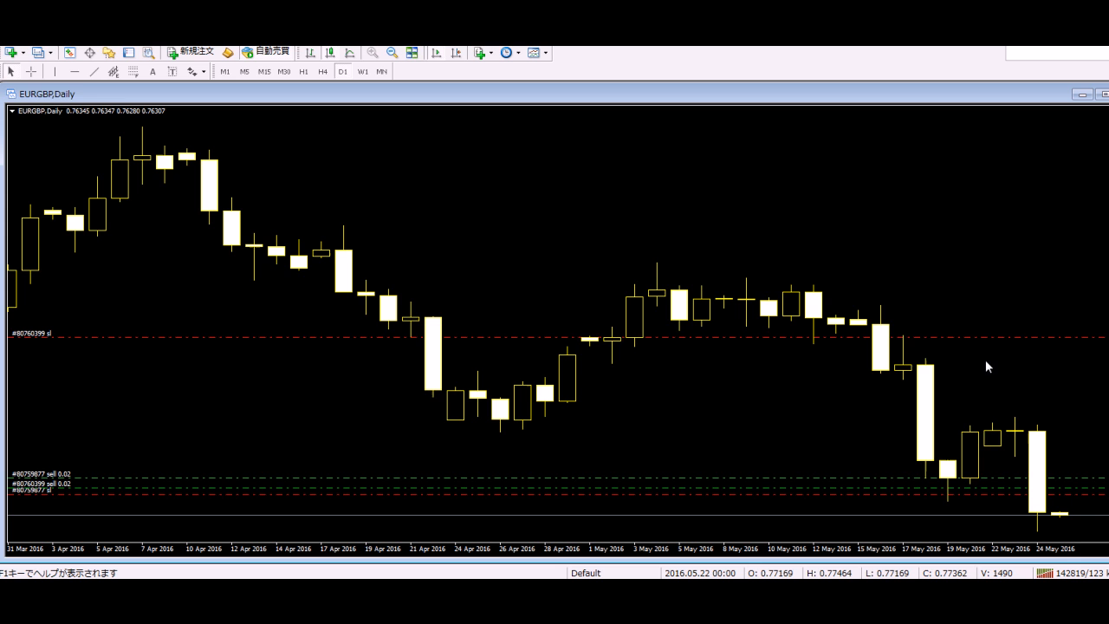
mouse_move(1030, 343)
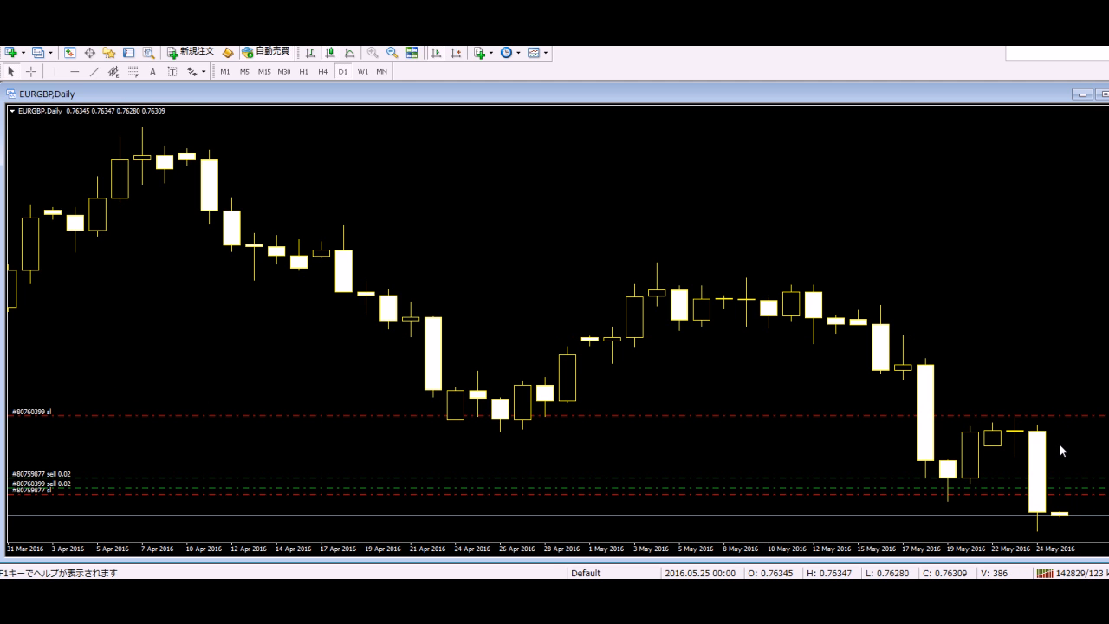
mouse_move(1077, 495)
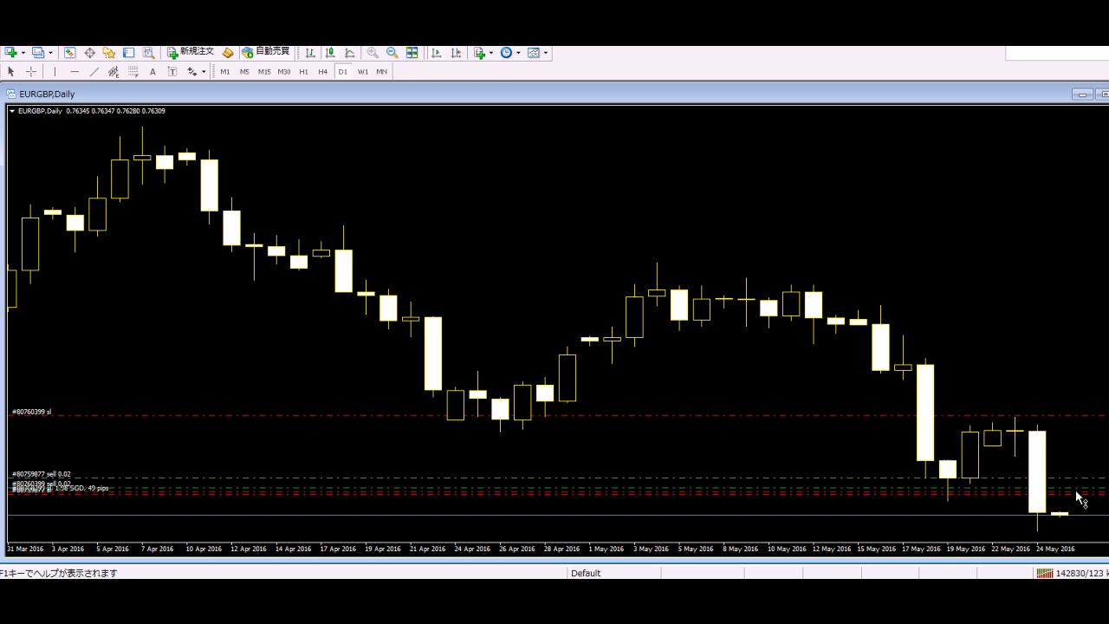